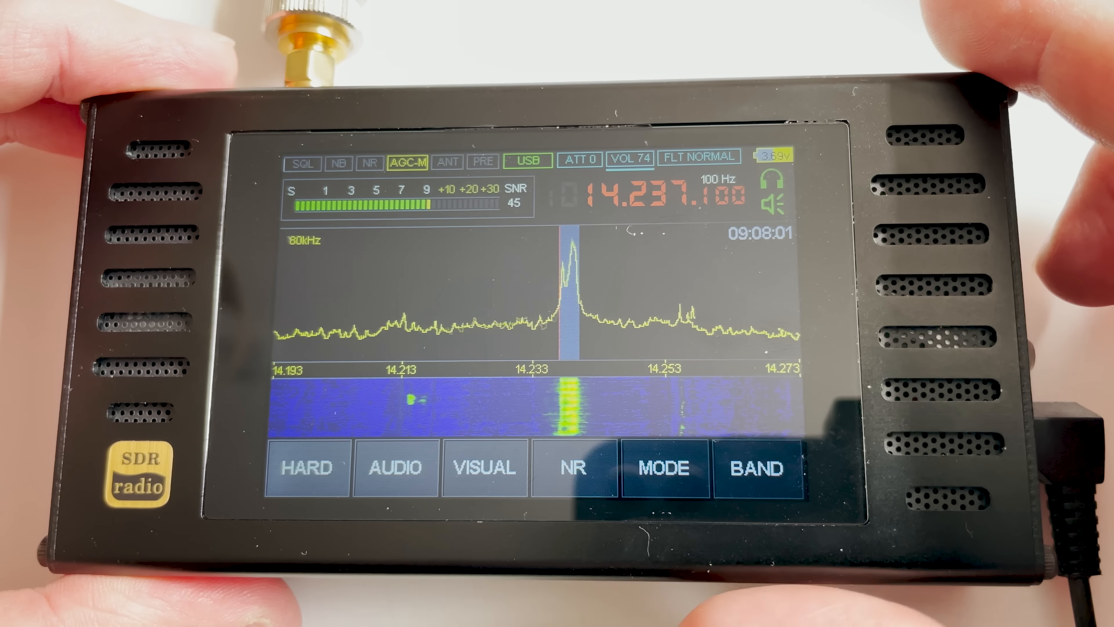
- Bring up the hardware settings grid and switch User Funct from Enabled to Disabled
left_click(307, 468)
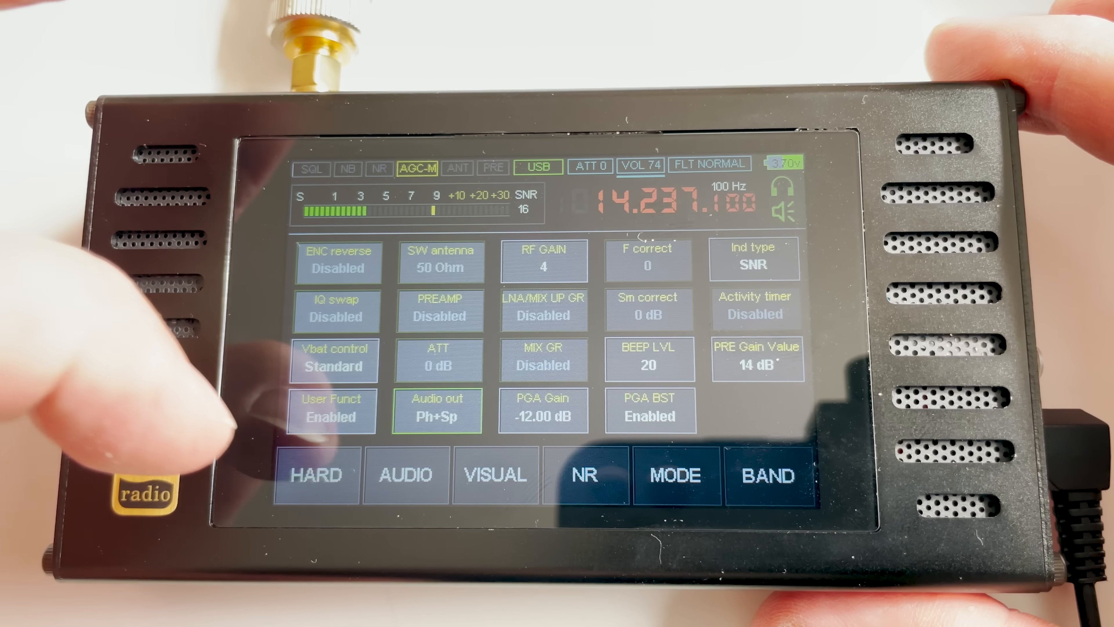
left_click(333, 411)
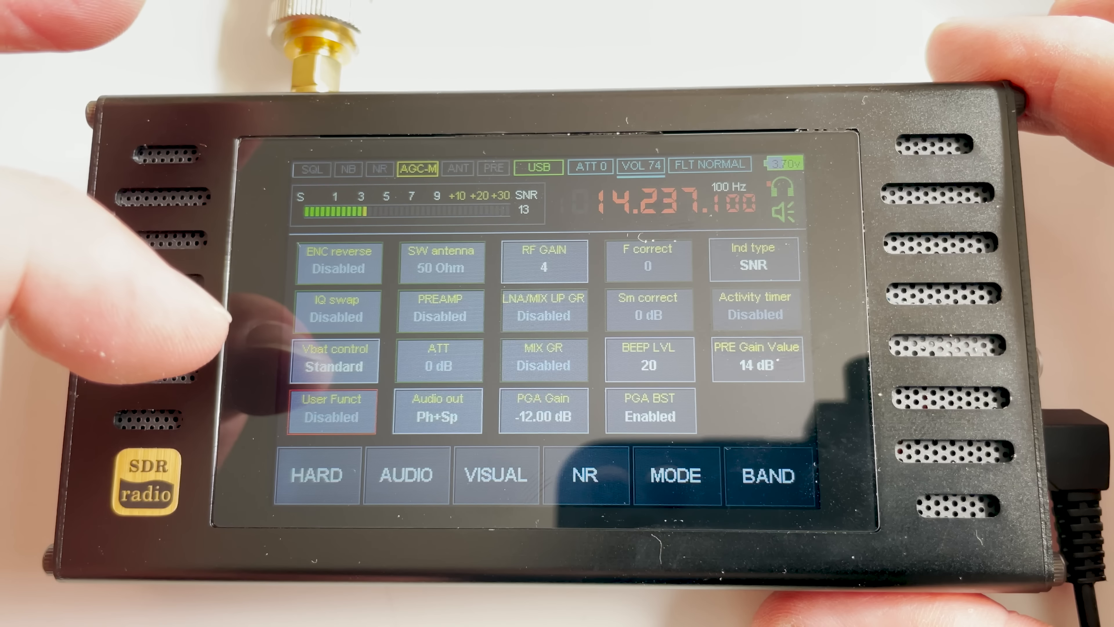